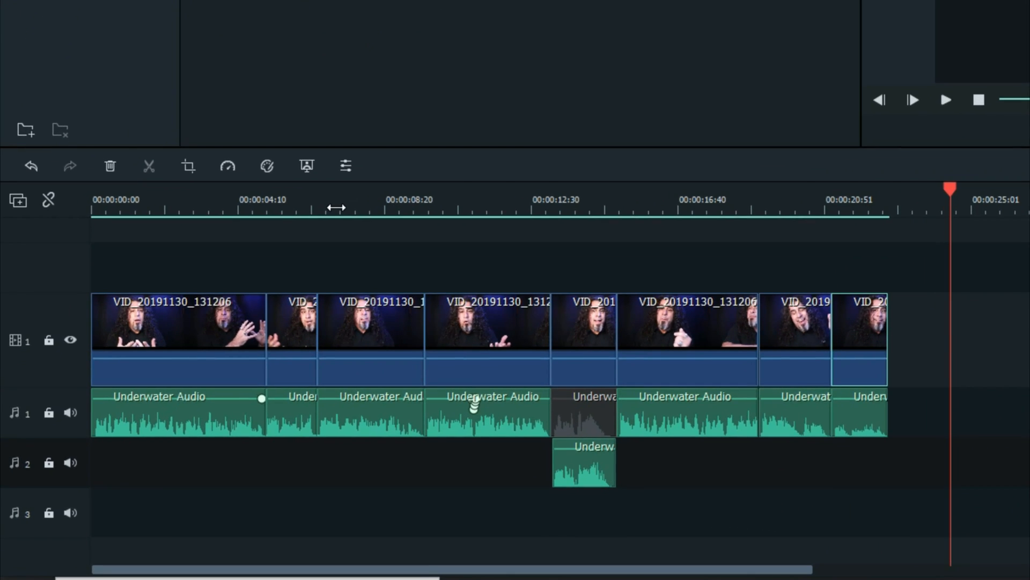
{"action": "mouse_move", "coordinate": [318, 179]}
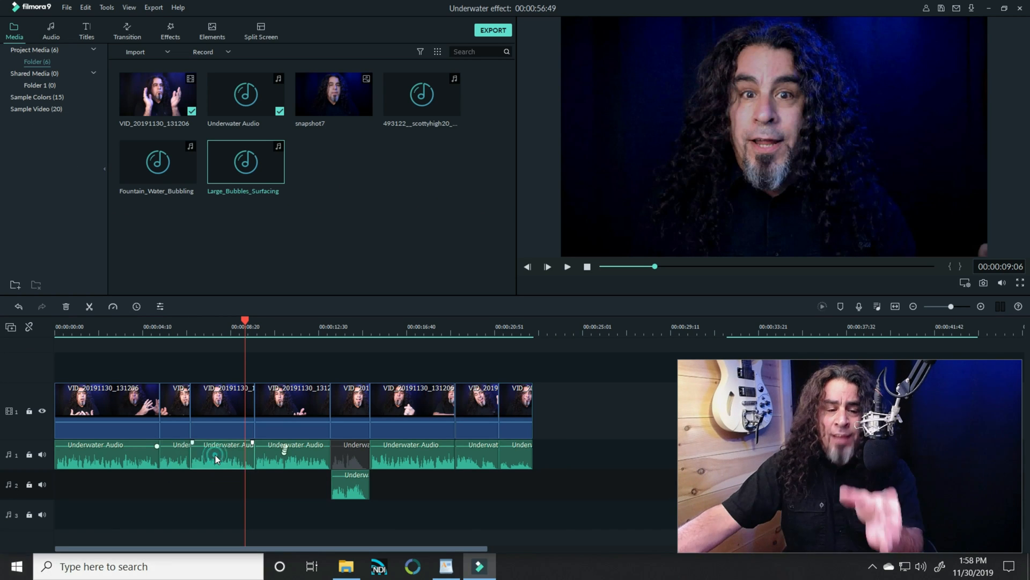
Step: Bring up the custom equalizer bands for the Underwater Audio clip
{"action": "double_click", "coordinate": [217, 457]}
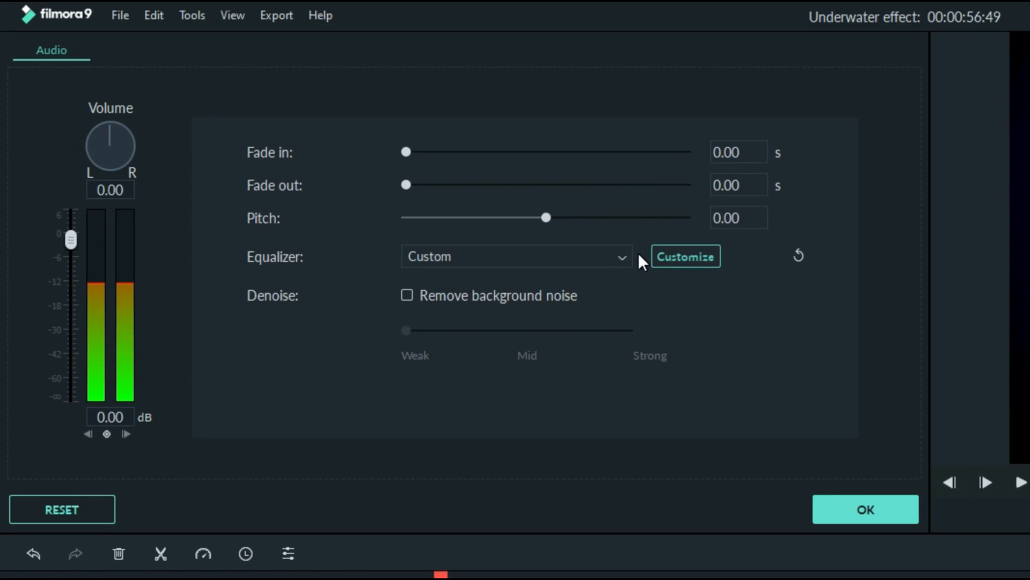
{"action": "left_click", "coordinate": [621, 257]}
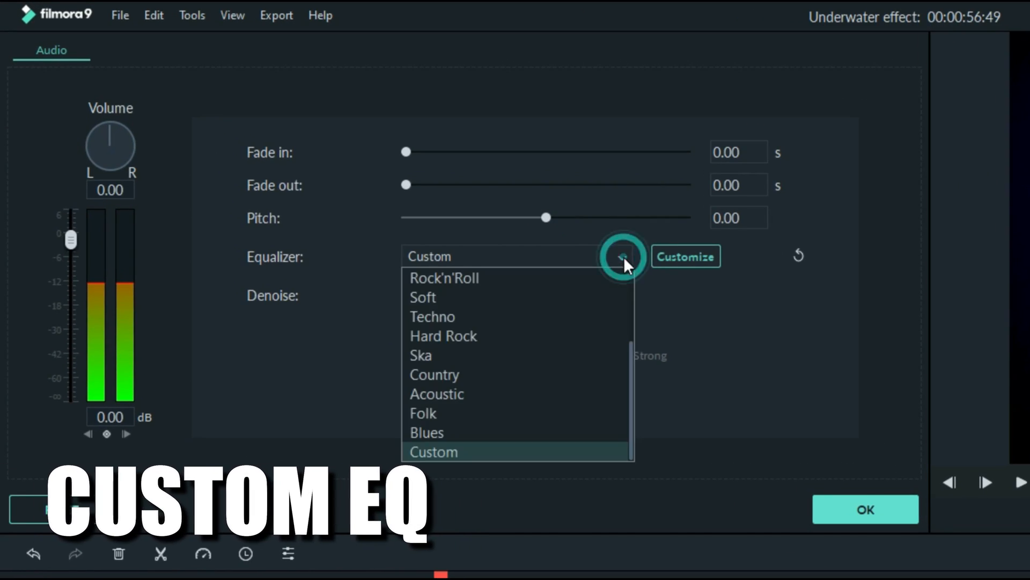
{"action": "left_click", "coordinate": [685, 255]}
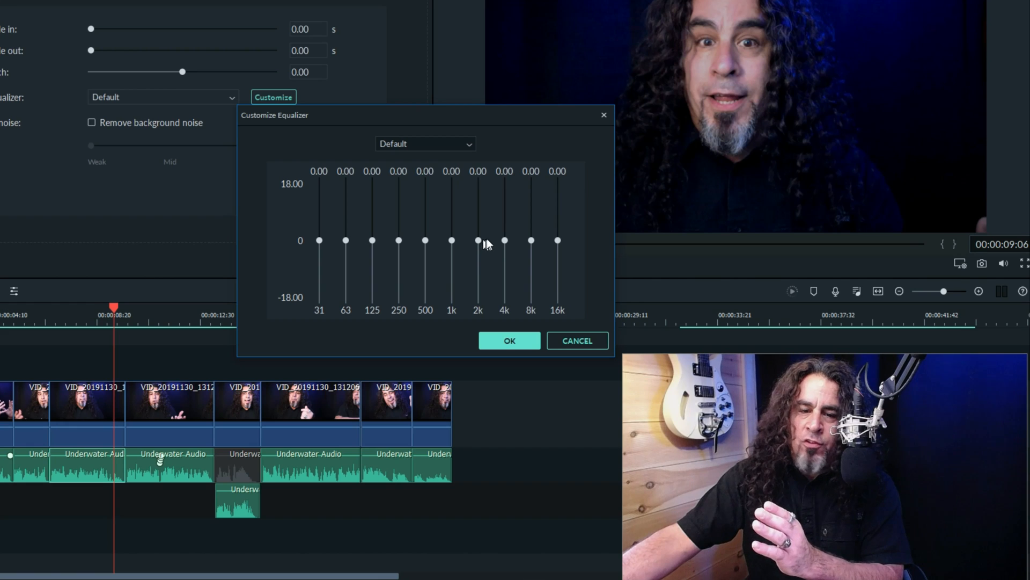
{"action": "mouse_move", "coordinate": [557, 242]}
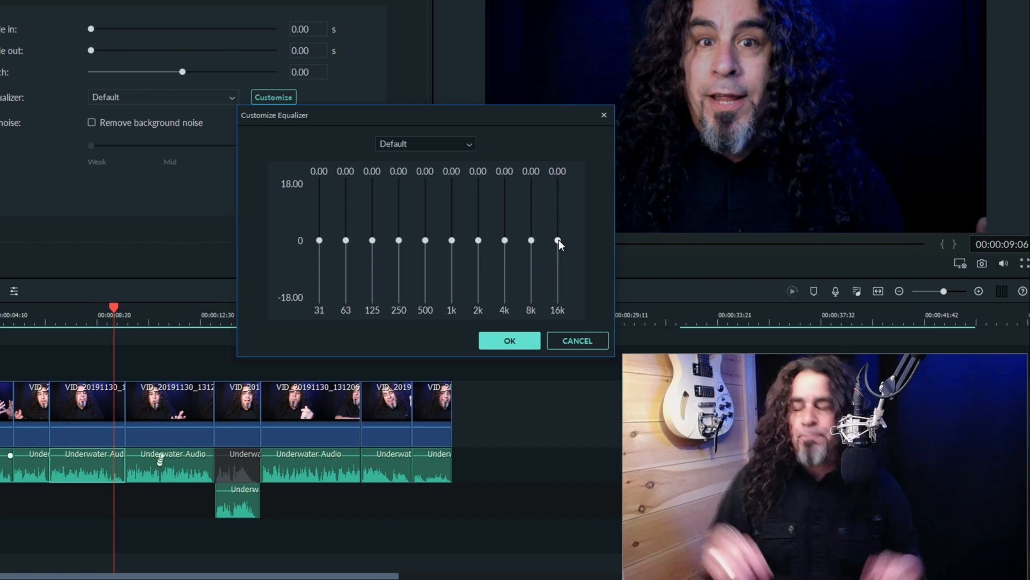
{"action": "mouse_move", "coordinate": [322, 238]}
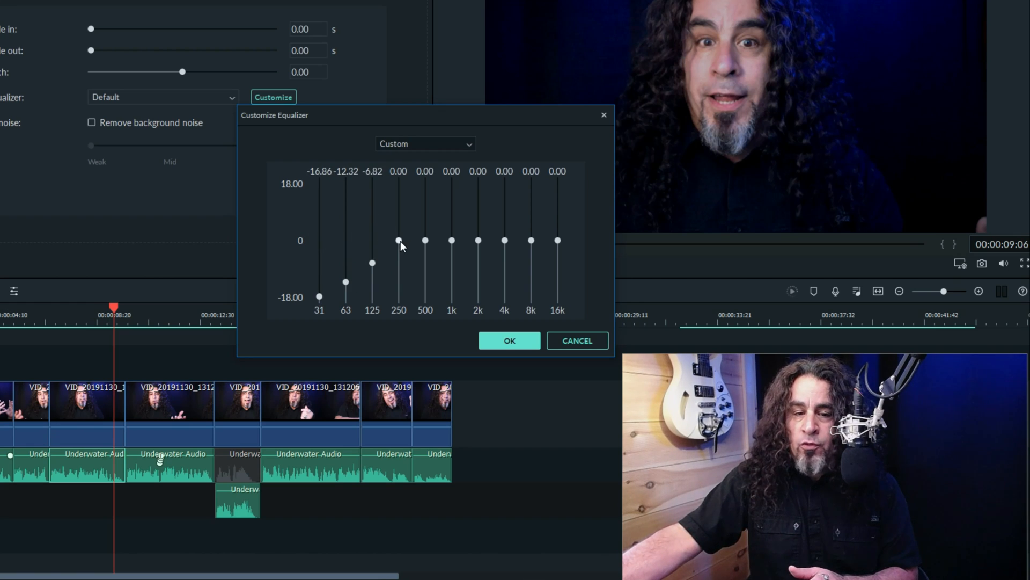
Step: Pull the highest bands (4k–16k) down to dull the highs for a muffled sound
{"action": "left_click_drag", "start_coordinate": [557, 240], "coordinate": [557, 299]}
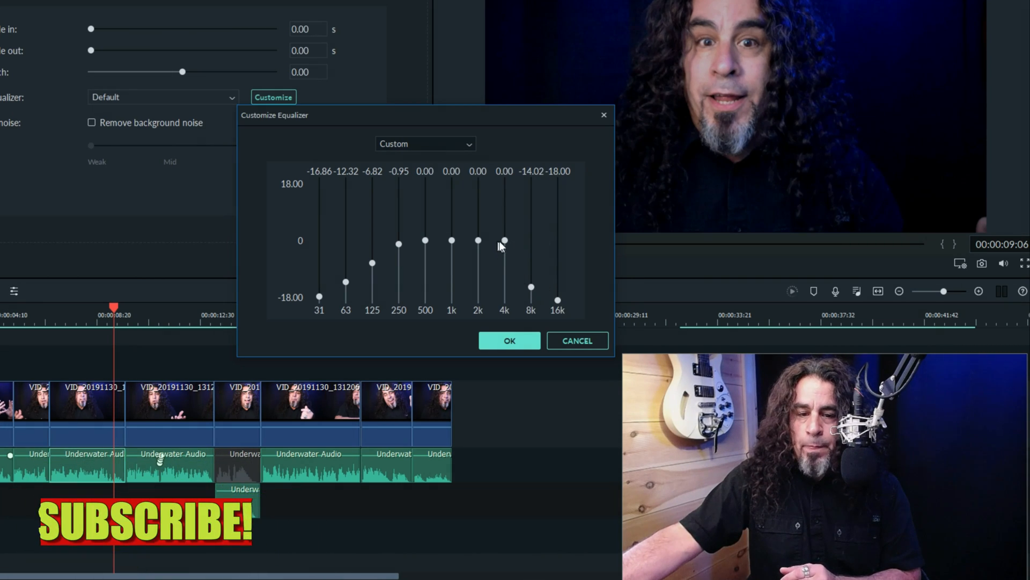
{"action": "left_click_drag", "start_coordinate": [505, 239], "coordinate": [504, 266]}
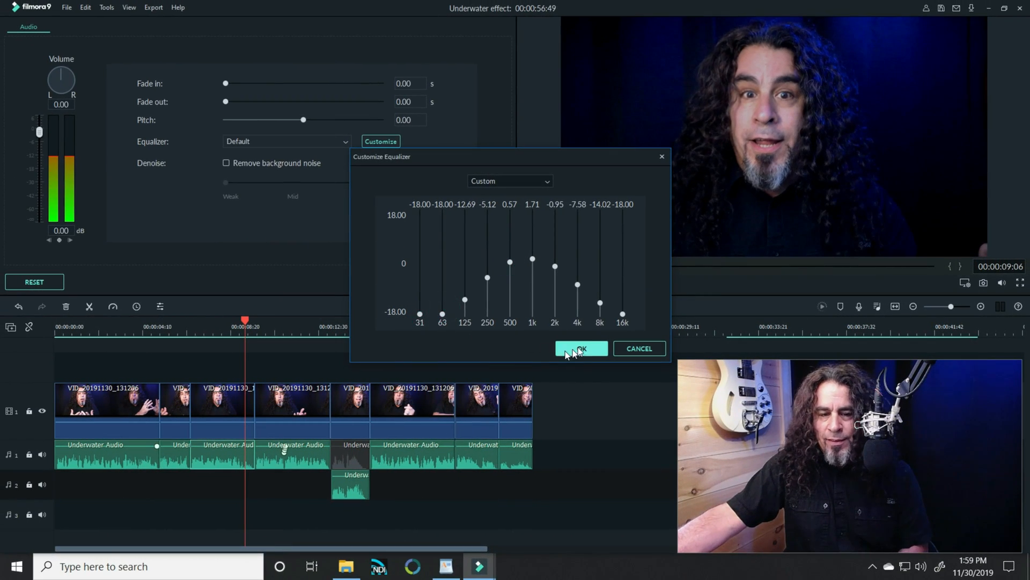
Step: Confirm the muffled equalizer curve, preview the result, and apply the audio settings
{"action": "left_click", "coordinate": [580, 348]}
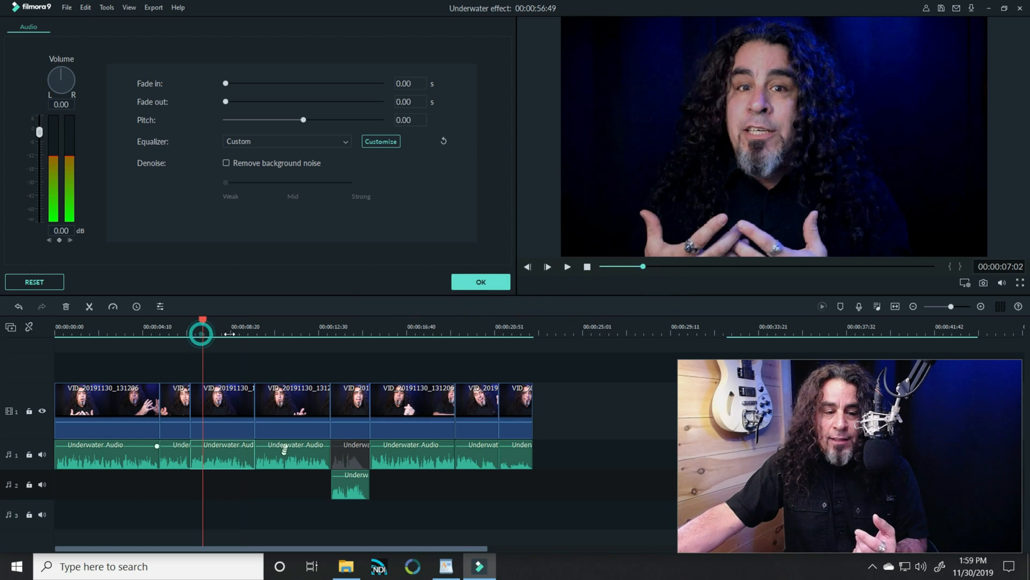
{"action": "left_click", "coordinate": [566, 267]}
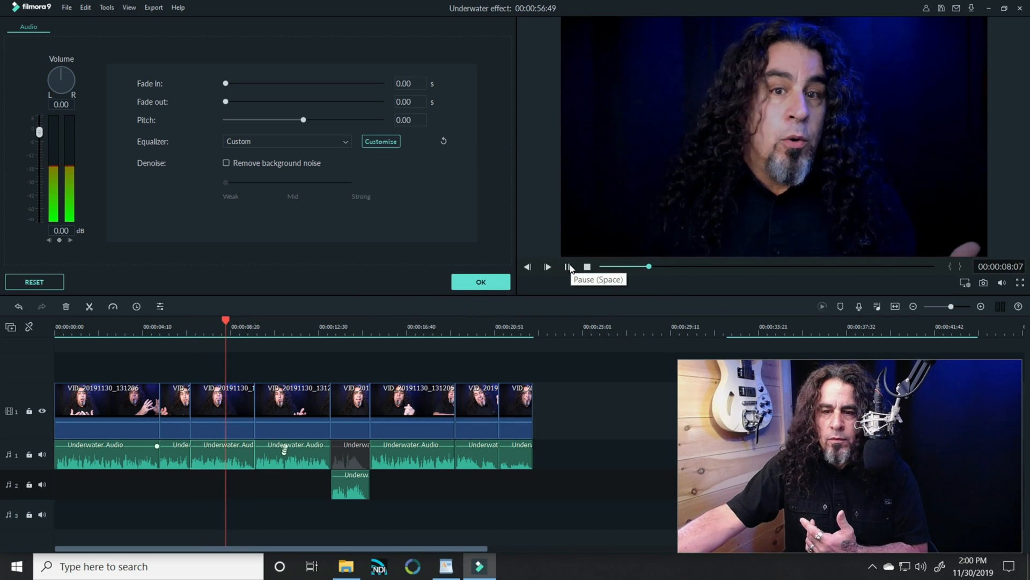
{"action": "left_click", "coordinate": [568, 266]}
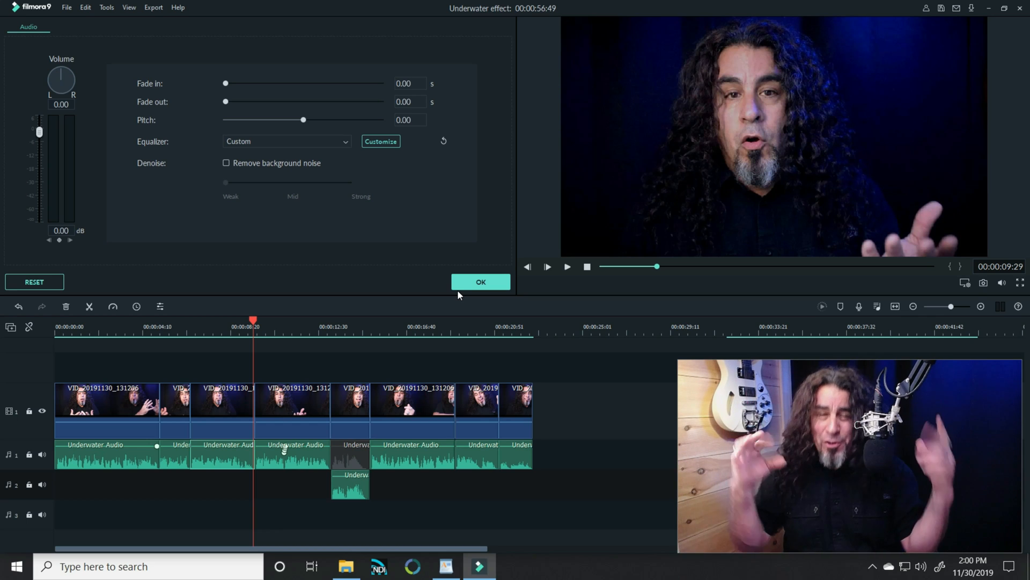
{"action": "left_click", "coordinate": [480, 282]}
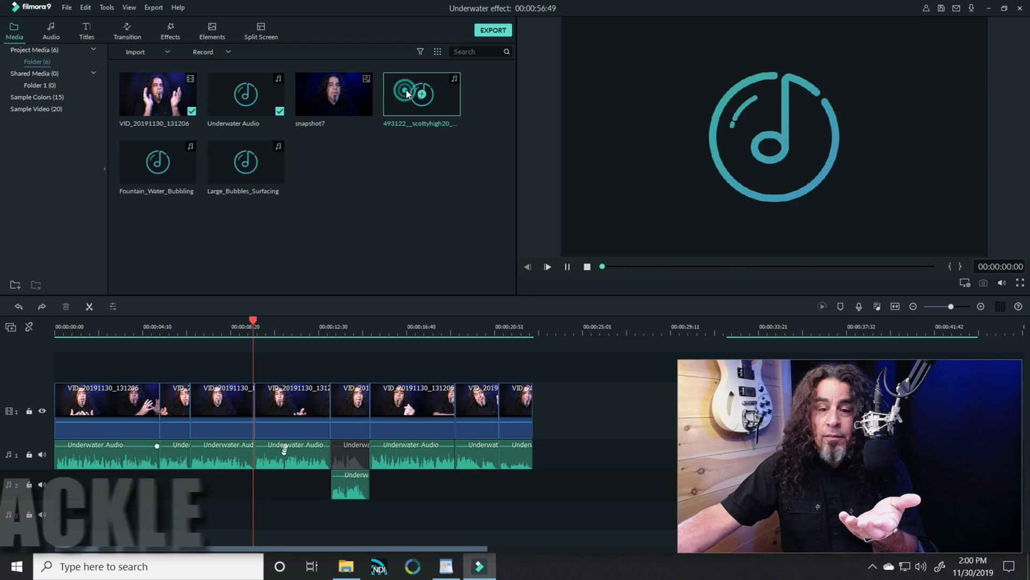
Step: Place the vinyl crackle sound on audio track 3 under the middle clip and raise it to 3 dB
{"action": "left_click", "coordinate": [547, 266]}
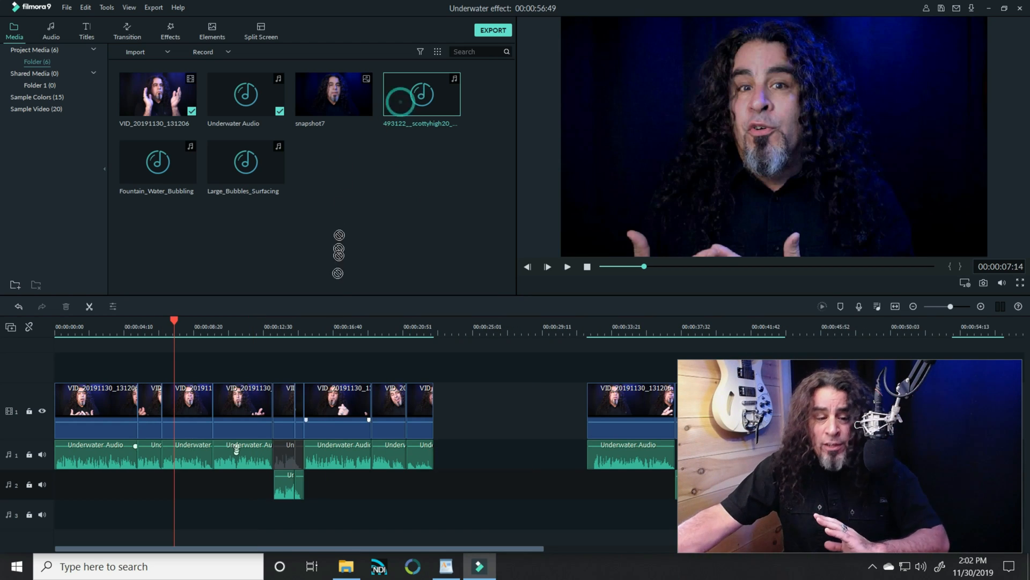
{"action": "left_click_drag", "start_coordinate": [421, 93], "coordinate": [421, 514]}
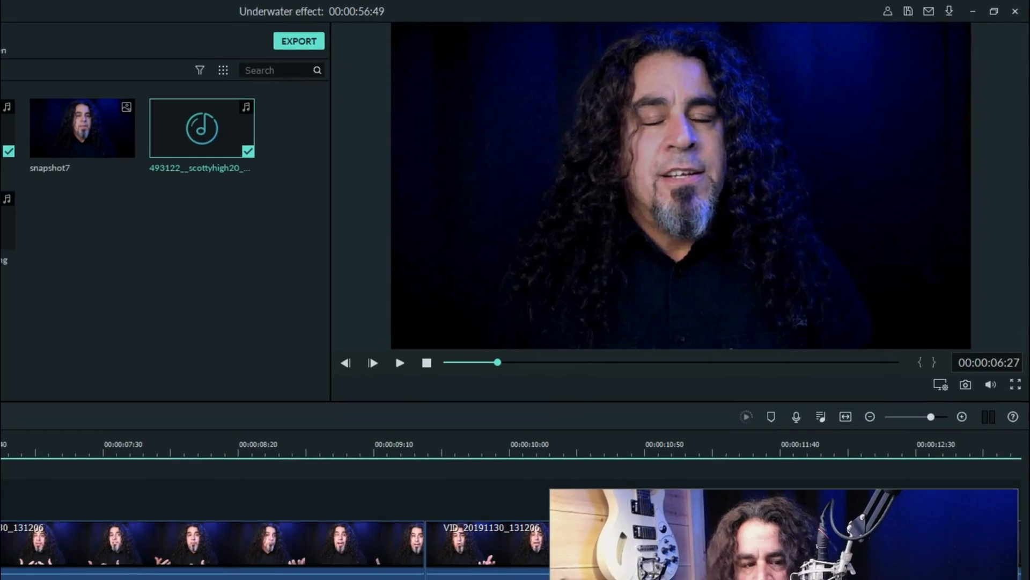
{"action": "left_click", "coordinate": [400, 362]}
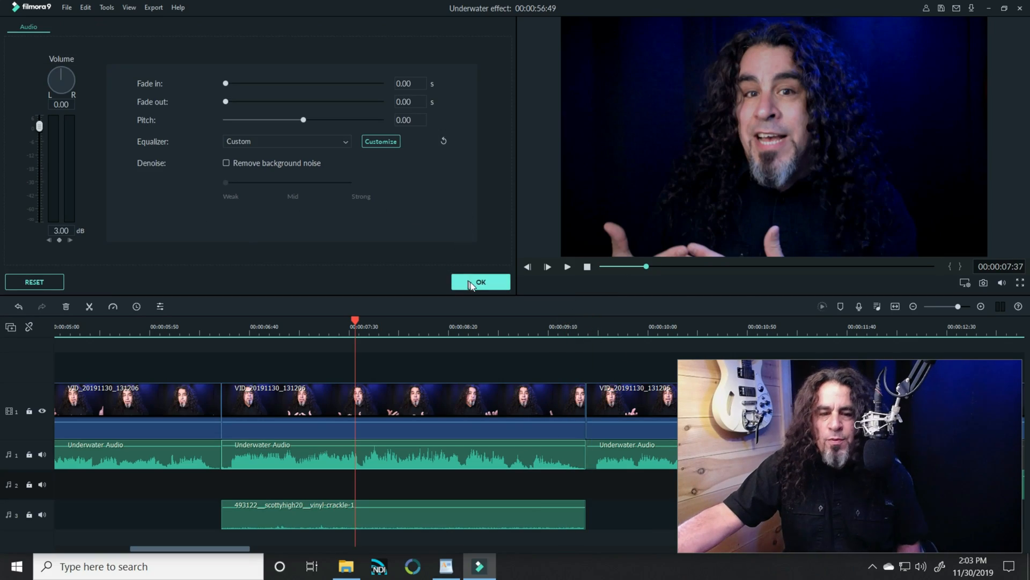
Step: Confirm the crackle volume and clear the clip's current 3D LUT to load a new one
{"action": "left_click", "coordinate": [481, 281]}
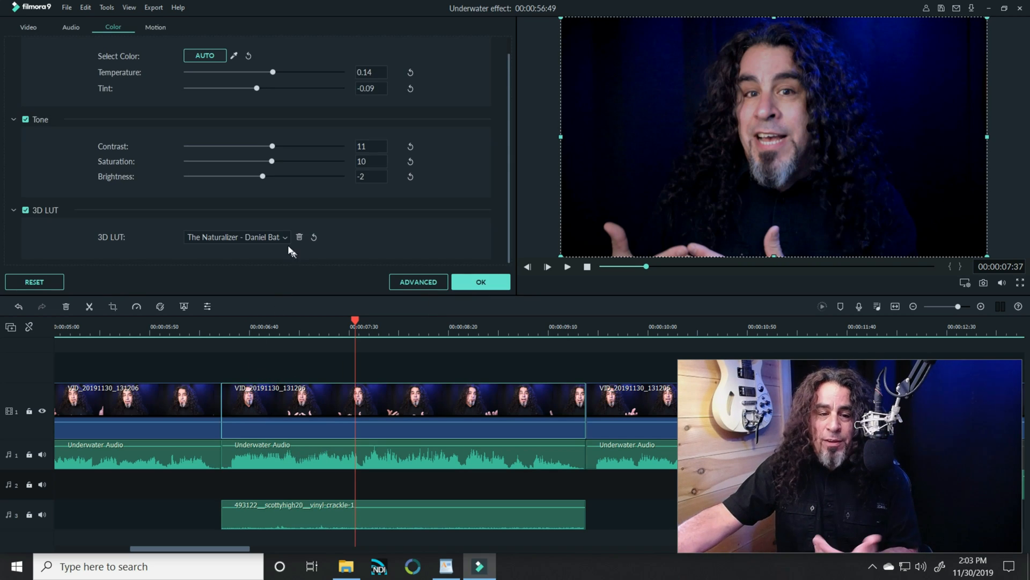
{"action": "left_click", "coordinate": [236, 236]}
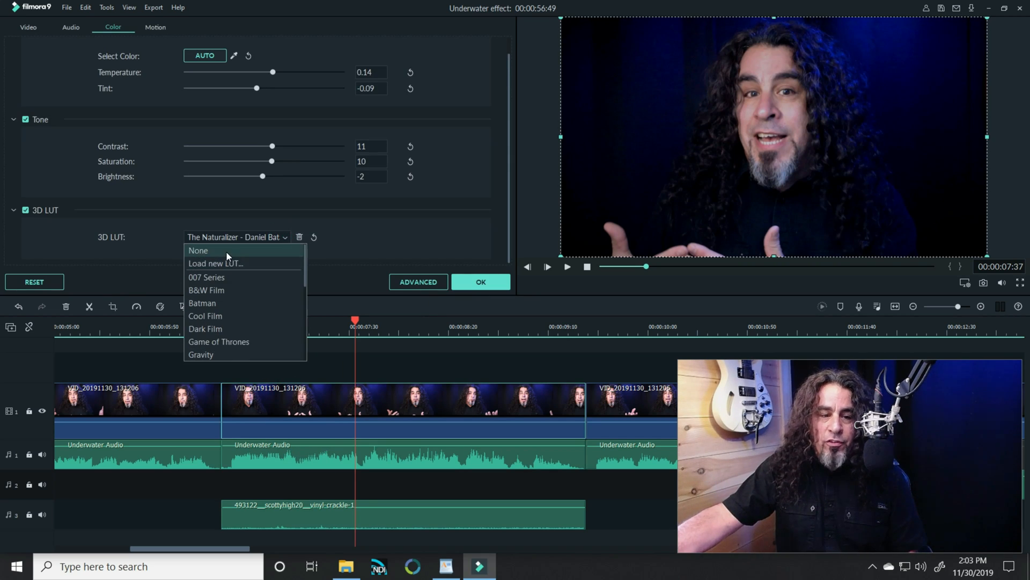
{"action": "left_click", "coordinate": [199, 250]}
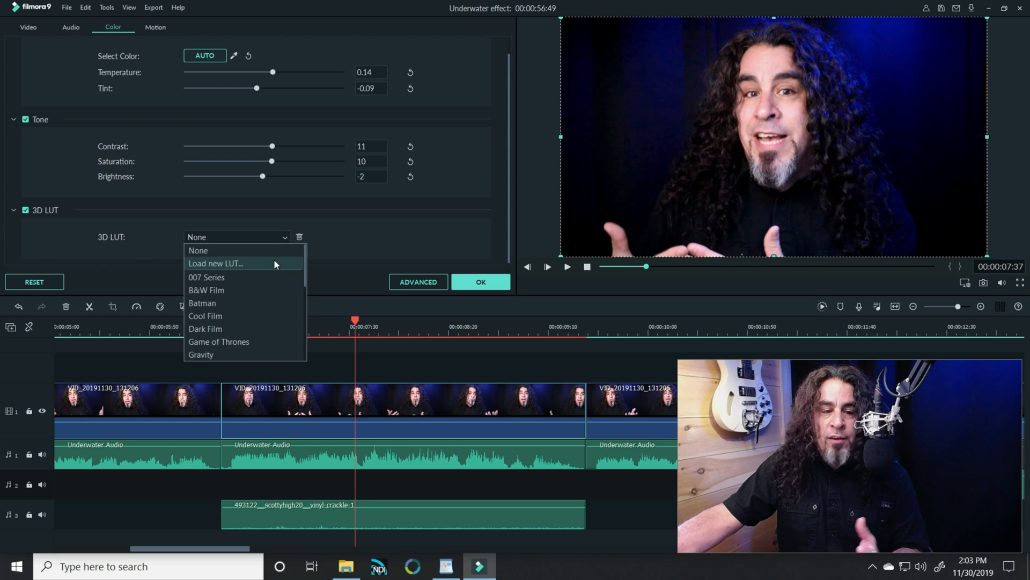
{"action": "left_click", "coordinate": [216, 264]}
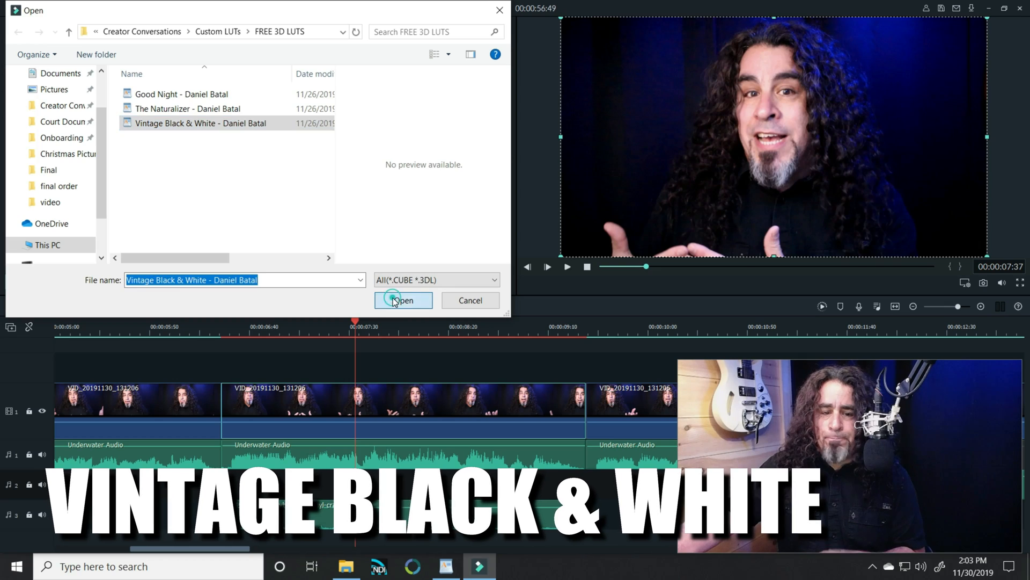
Step: Load the Vintage Black & White LUT file and apply it to the middle clip
{"action": "left_click", "coordinate": [404, 301]}
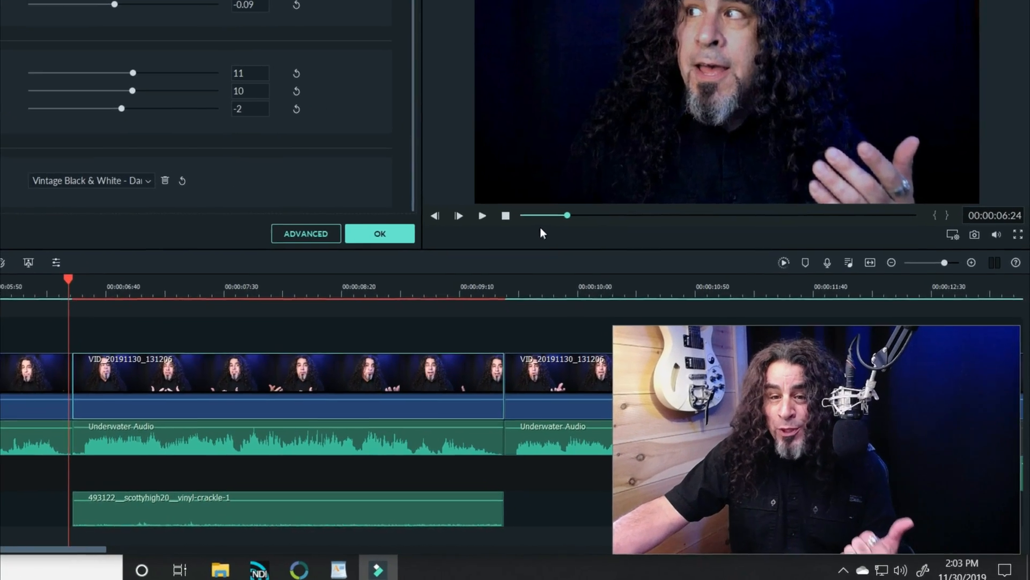
{"action": "left_click", "coordinate": [378, 233]}
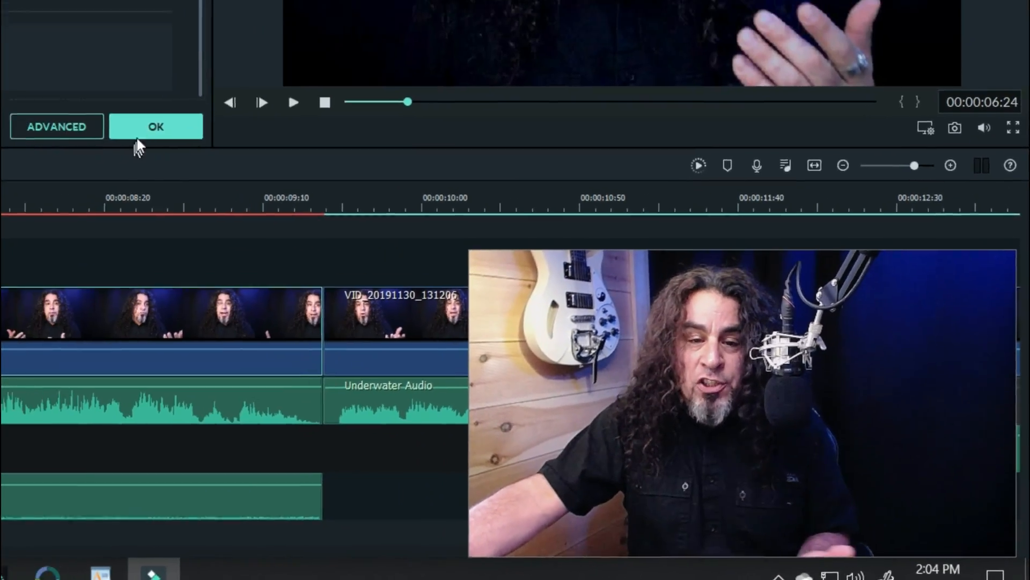
{"action": "left_click", "coordinate": [155, 127]}
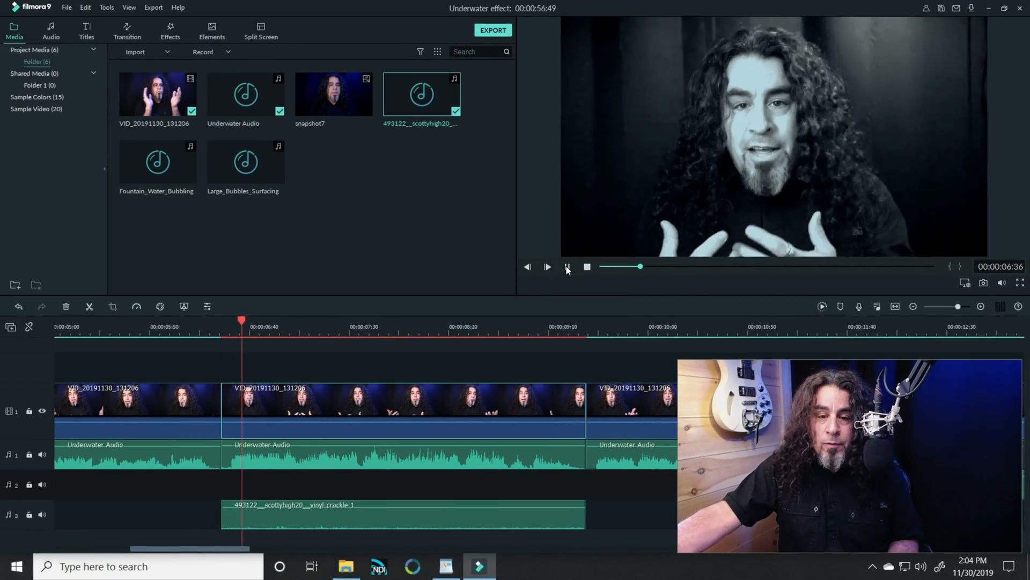
{"action": "left_click", "coordinate": [547, 267]}
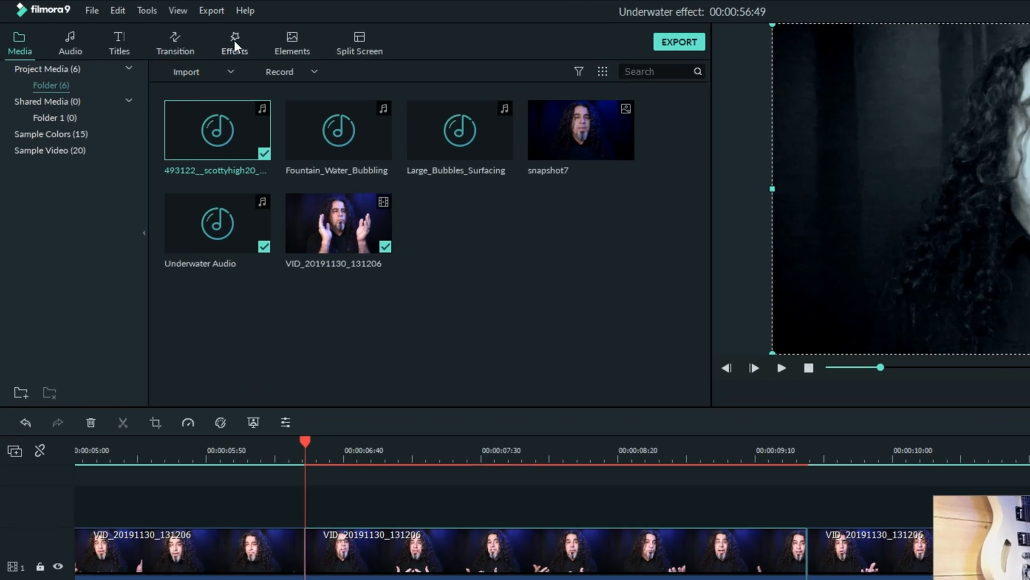
Step: Add the Extremely Dirty Film overlay effect over the middle clip and view its options
{"action": "left_click", "coordinate": [234, 41]}
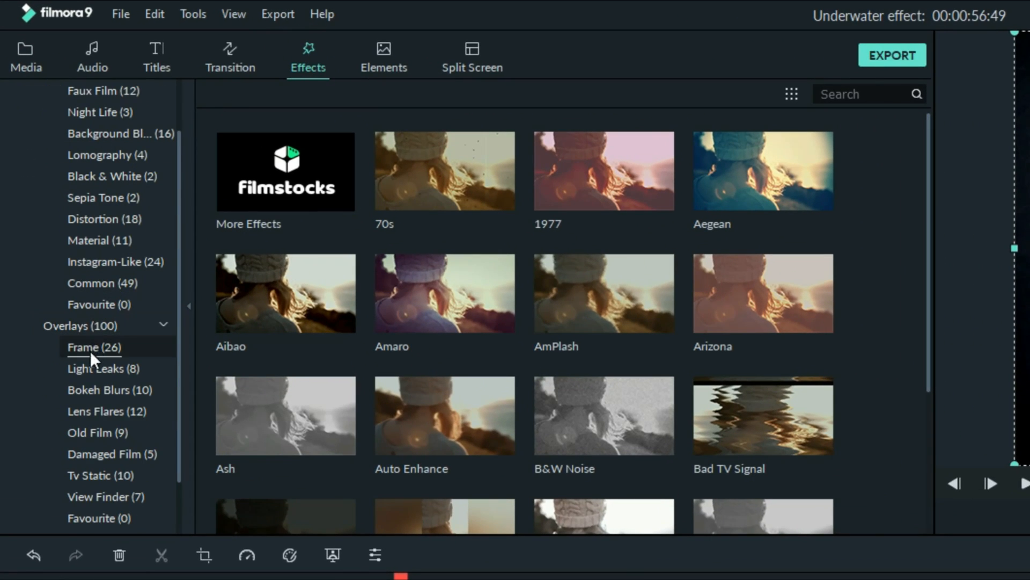
{"action": "left_click", "coordinate": [98, 431]}
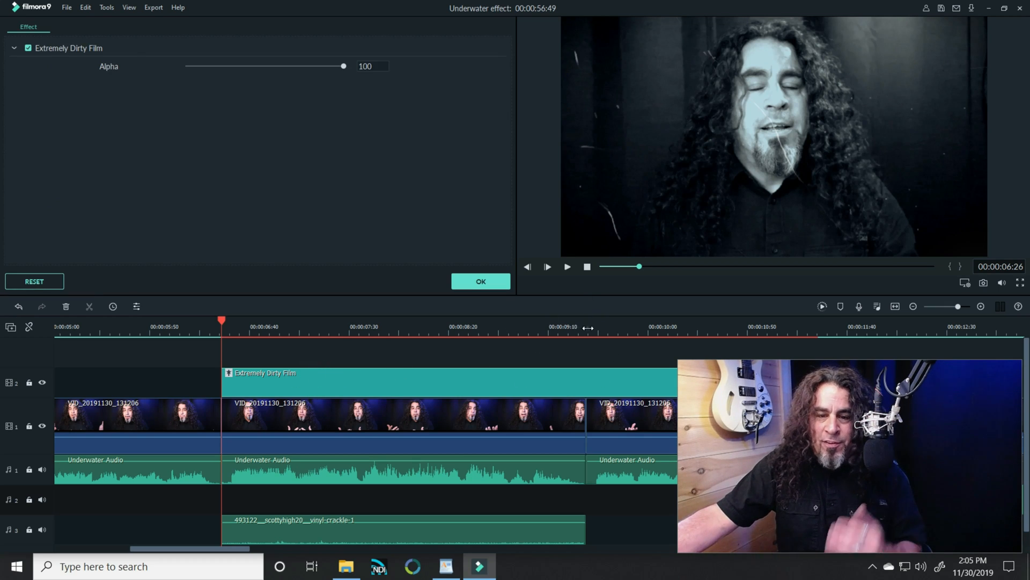
{"action": "left_click", "coordinate": [586, 326]}
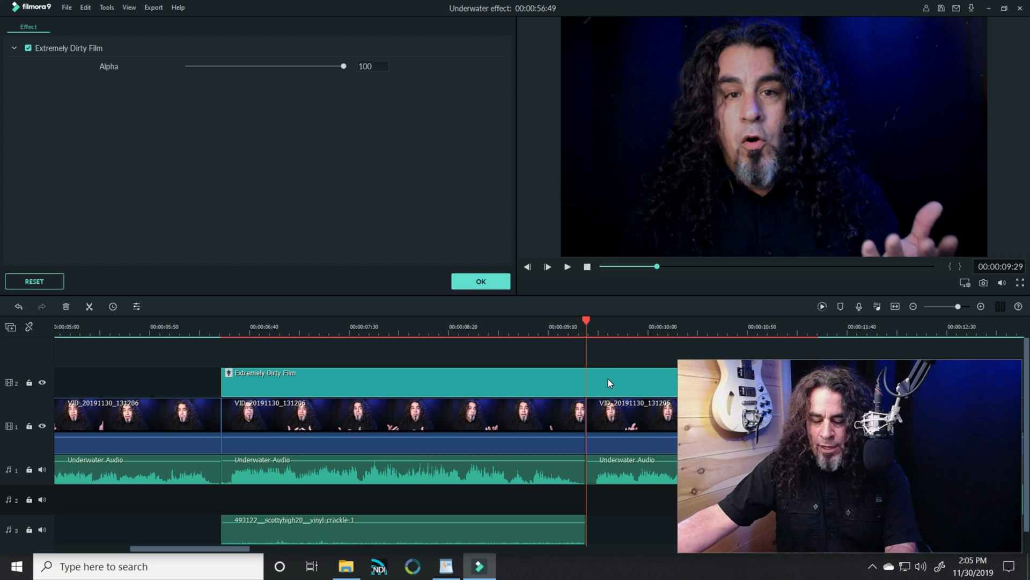
{"action": "right_click", "coordinate": [607, 383]}
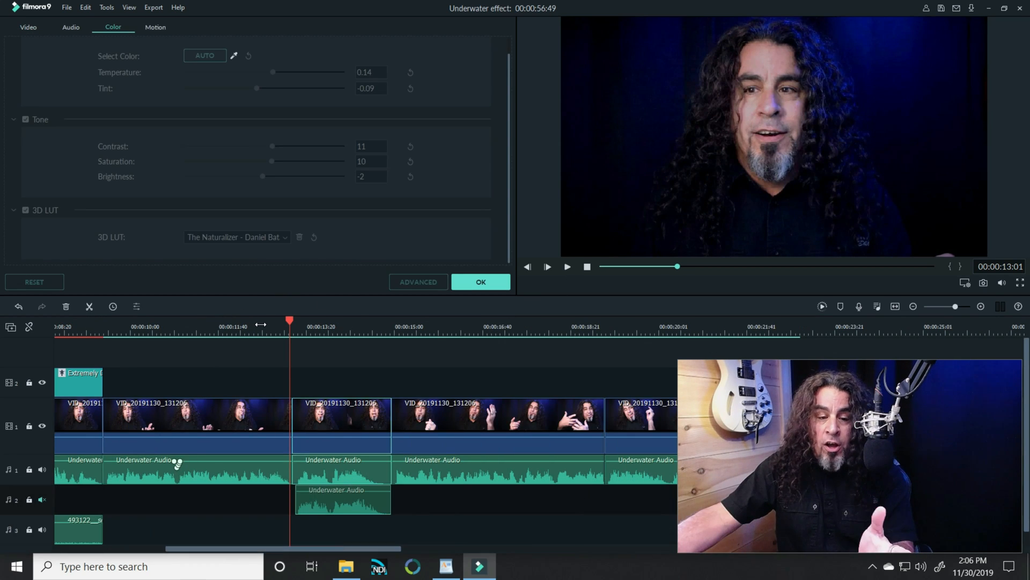
Step: Zoom into the timeline near 13 seconds and play the overlapping Underwater Audio section
{"action": "left_click", "coordinate": [567, 266]}
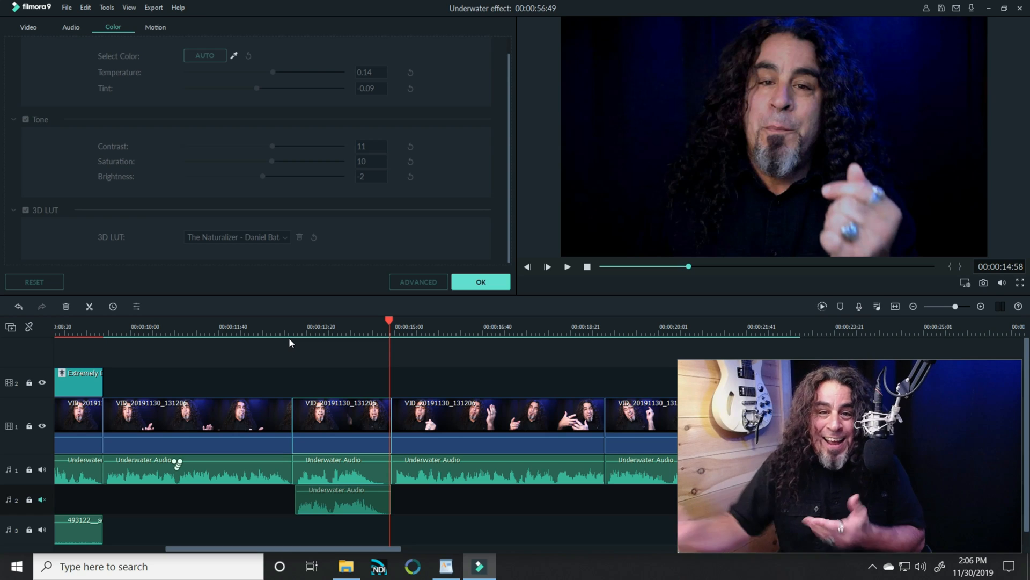
{"action": "left_click", "coordinate": [566, 266]}
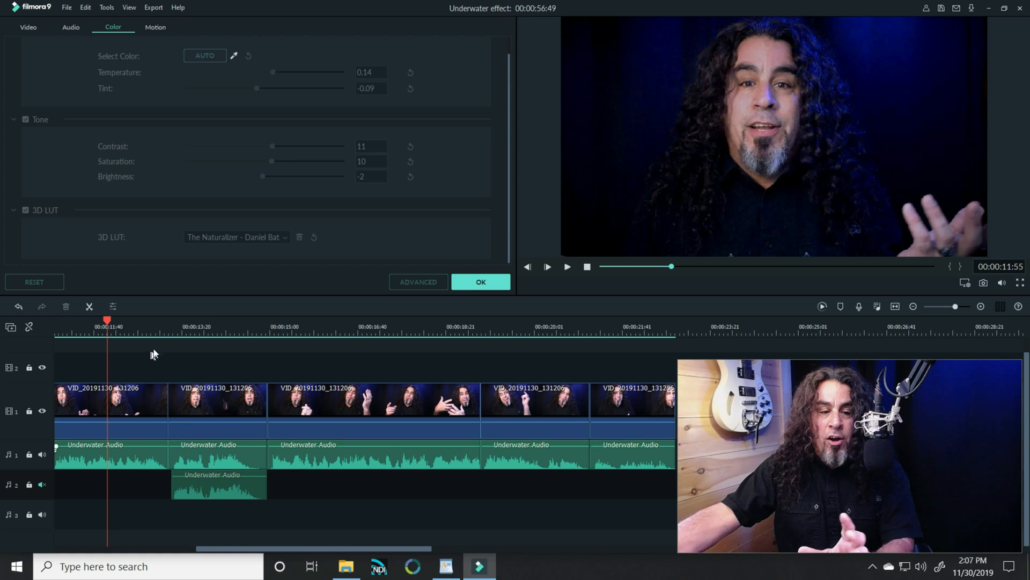
{"action": "left_click", "coordinate": [42, 484]}
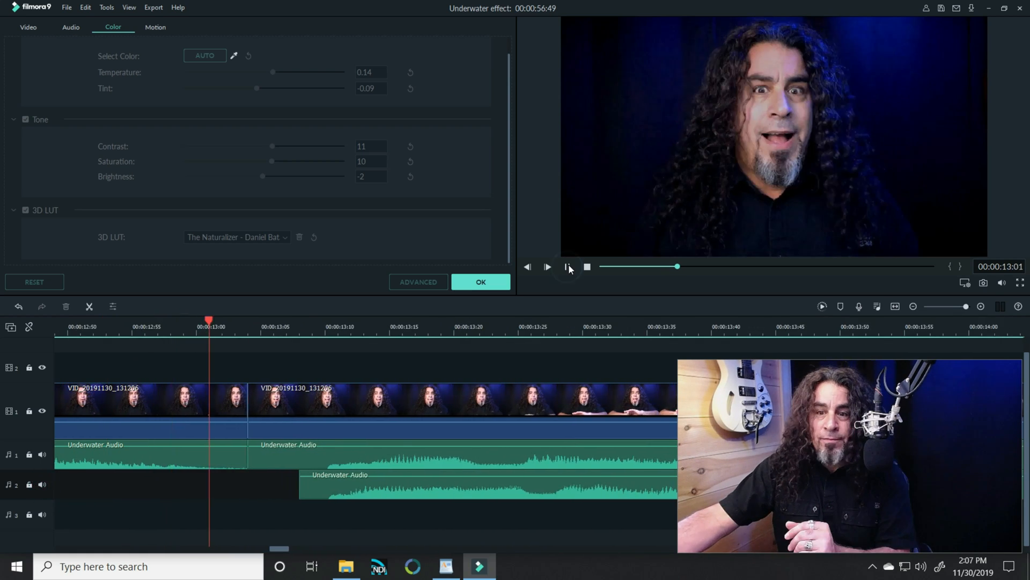
{"action": "left_click", "coordinate": [566, 266]}
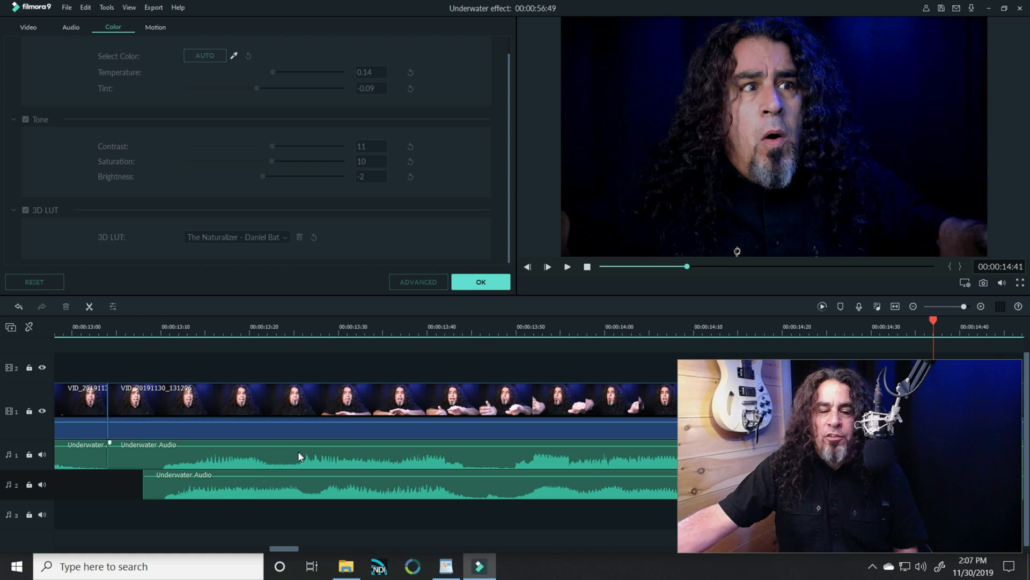
Step: Mute the upper Underwater Audio clip where the second copy overlaps
{"action": "right_click", "coordinate": [299, 457]}
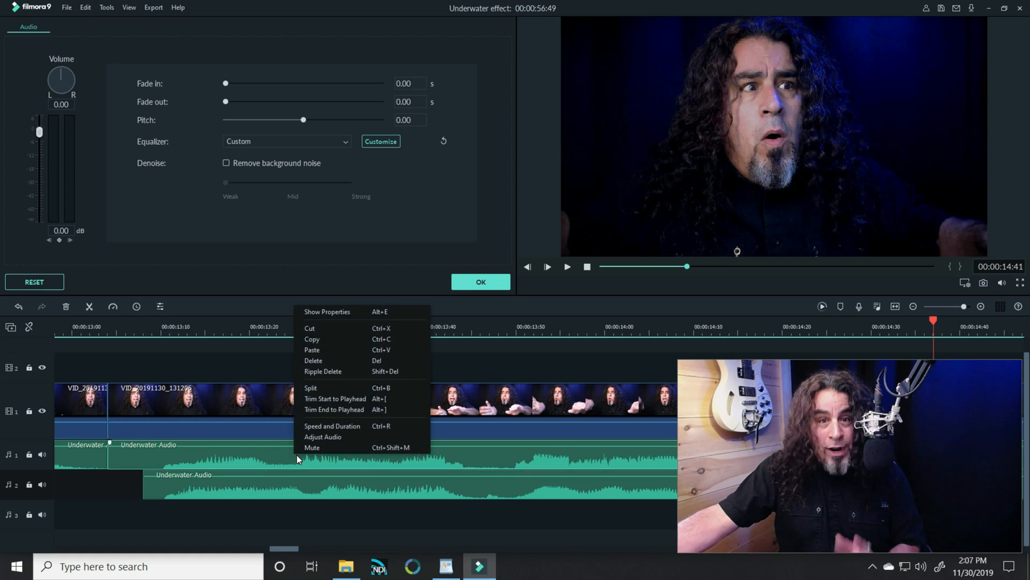
{"action": "left_click", "coordinate": [312, 448]}
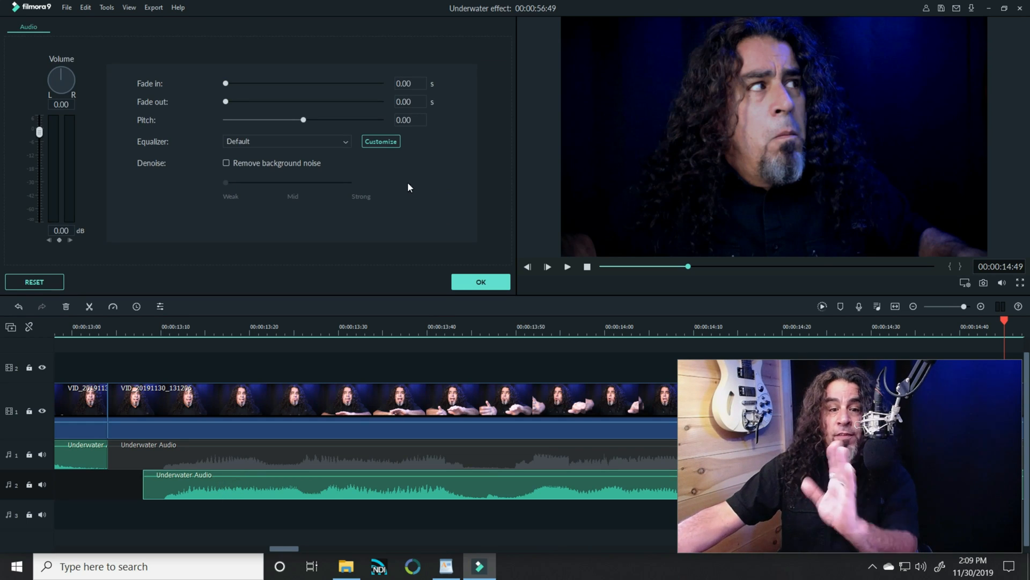
Step: Customize the equalizer: 1k, 2k, 4k, 16k to −18, 63 Hz about −9.5, 500 Hz about −7.6
{"action": "left_click", "coordinate": [380, 141]}
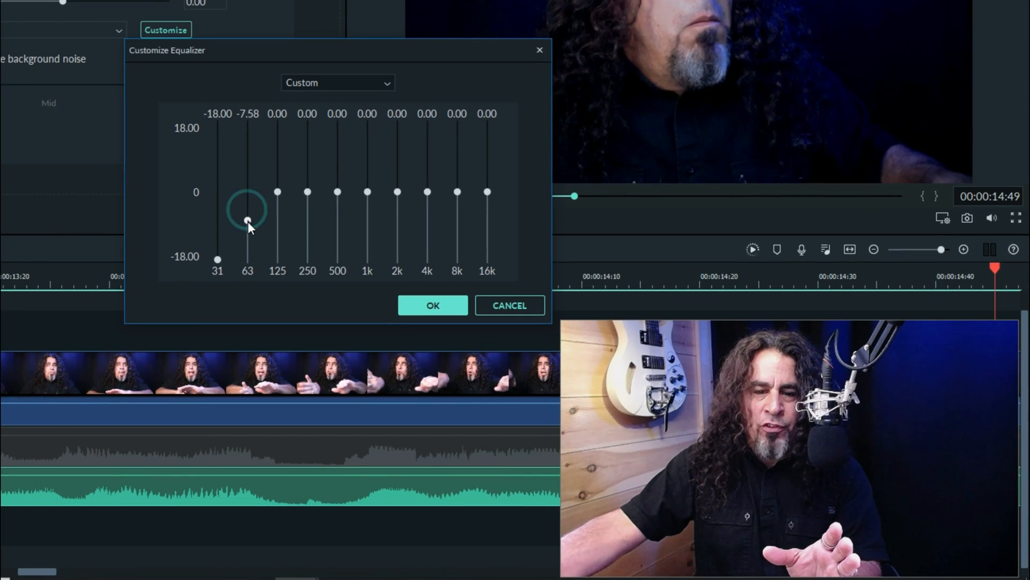
{"action": "left_click_drag", "start_coordinate": [248, 219], "coordinate": [248, 228]}
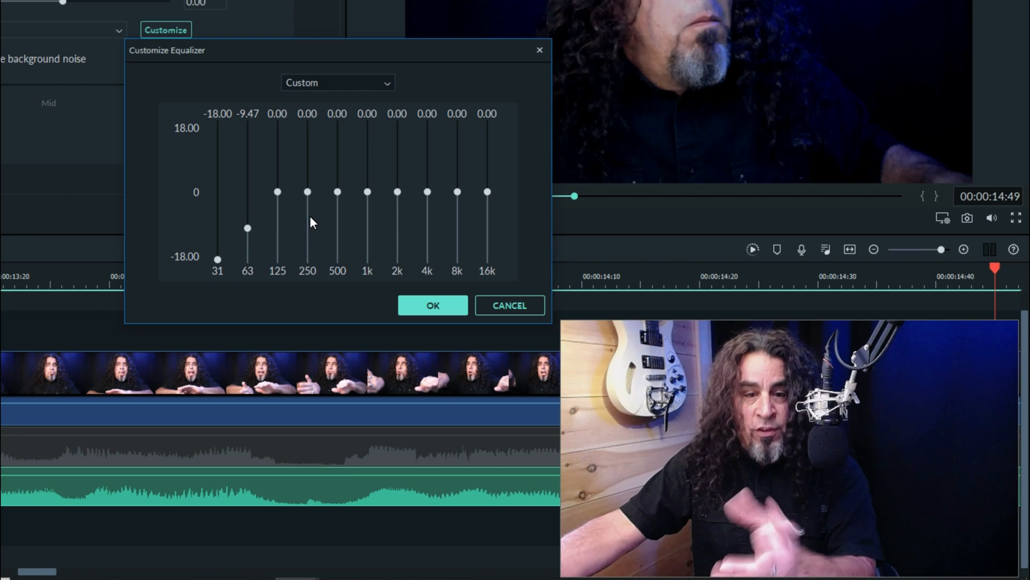
{"action": "left_click_drag", "start_coordinate": [337, 191], "coordinate": [337, 220]}
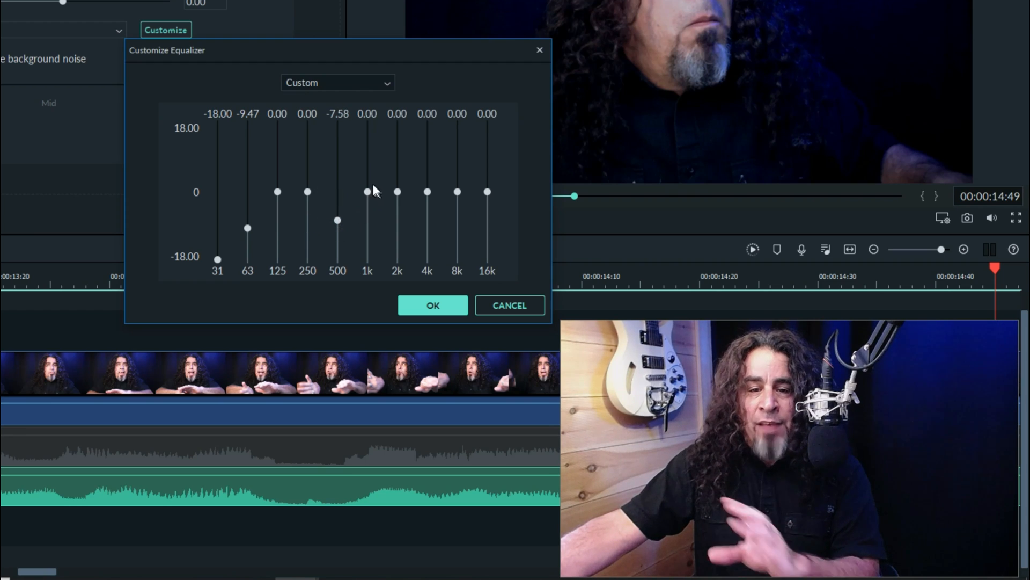
{"action": "left_click_drag", "start_coordinate": [366, 191], "coordinate": [366, 259]}
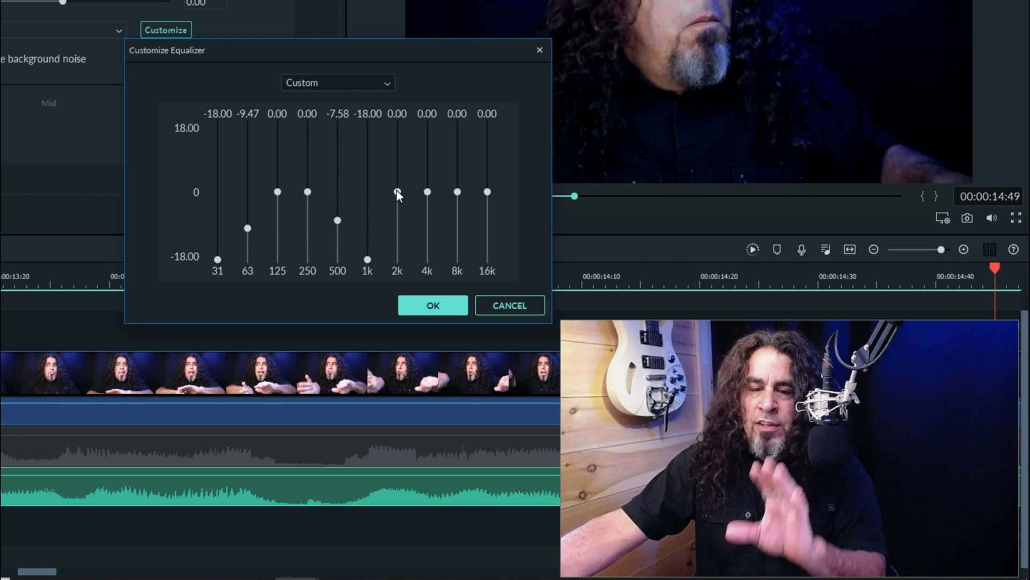
{"action": "left_click_drag", "start_coordinate": [427, 192], "coordinate": [428, 259]}
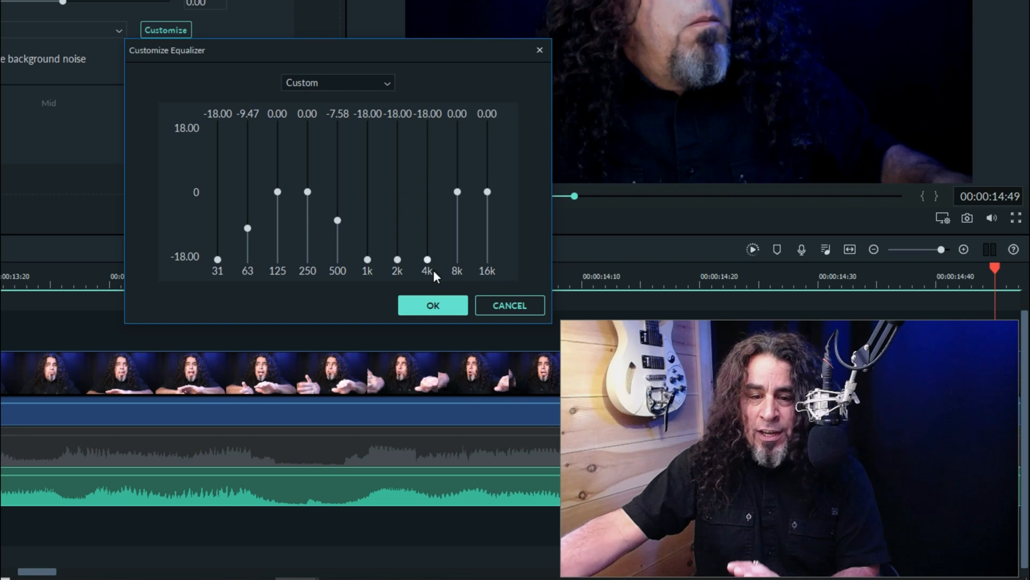
{"action": "left_click", "coordinate": [432, 305]}
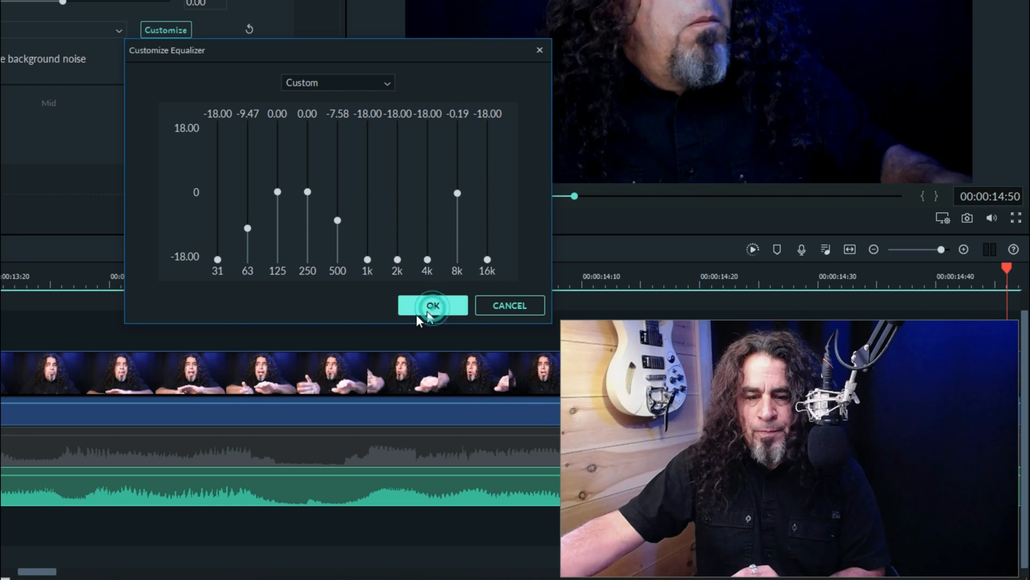
Step: Confirm the equalizer and enable background noise removal at Mid strength
{"action": "left_click", "coordinate": [432, 305]}
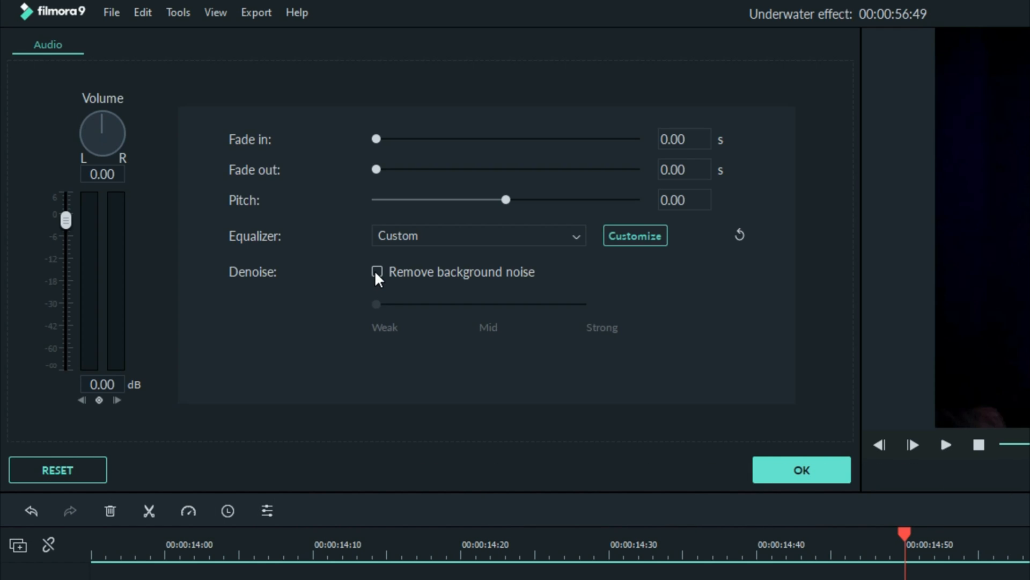
{"action": "left_click", "coordinate": [377, 271]}
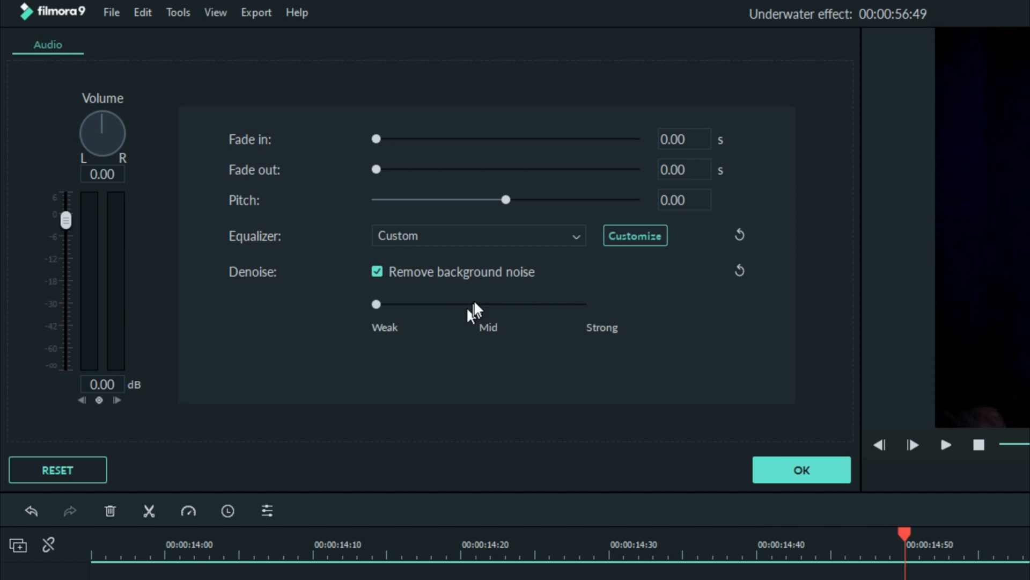
{"action": "left_click_drag", "start_coordinate": [376, 304], "coordinate": [486, 304]}
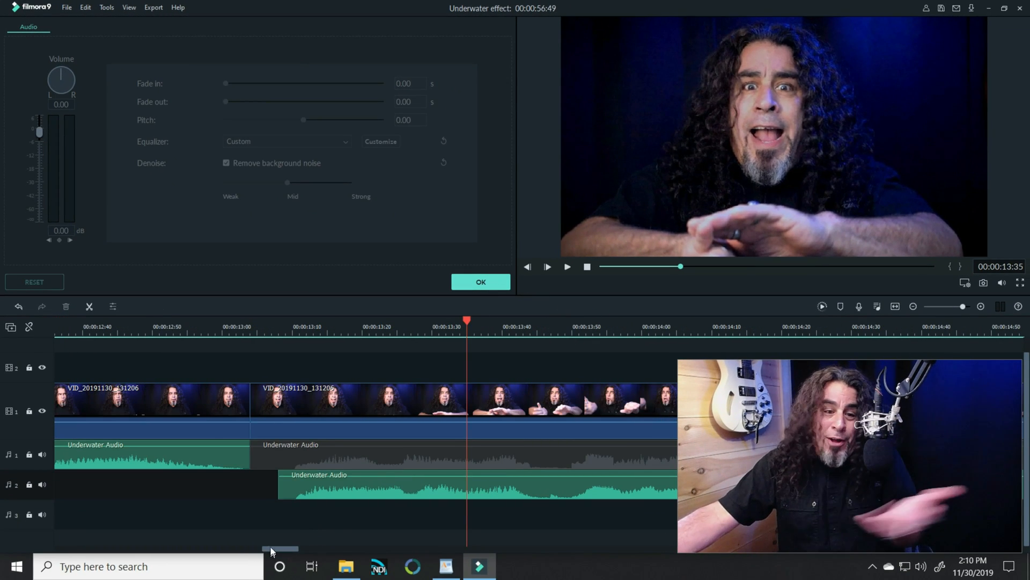
{"action": "left_click", "coordinate": [566, 267]}
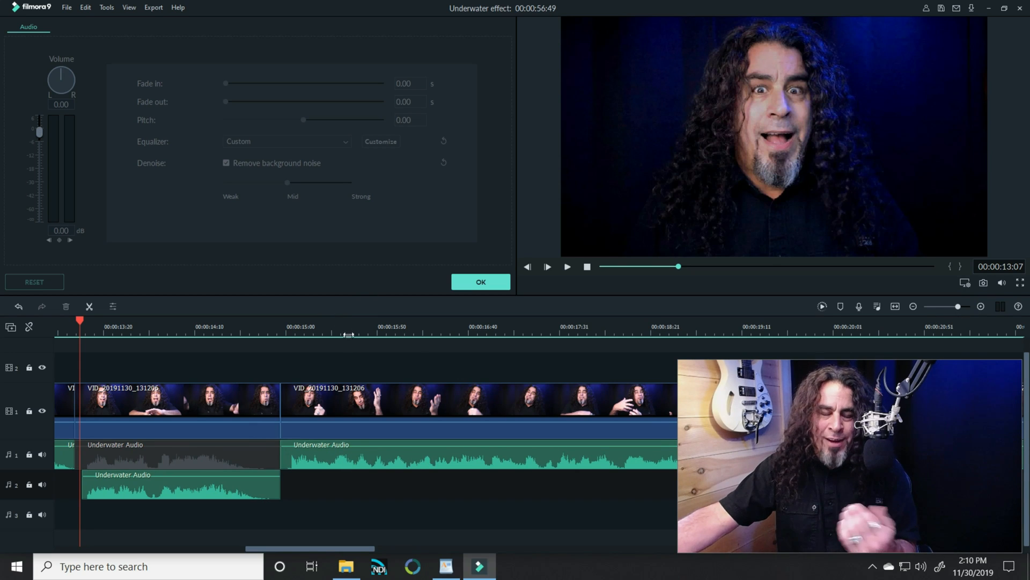
{"action": "left_click", "coordinate": [13, 31]}
{"action": "type", "text": "pr"}
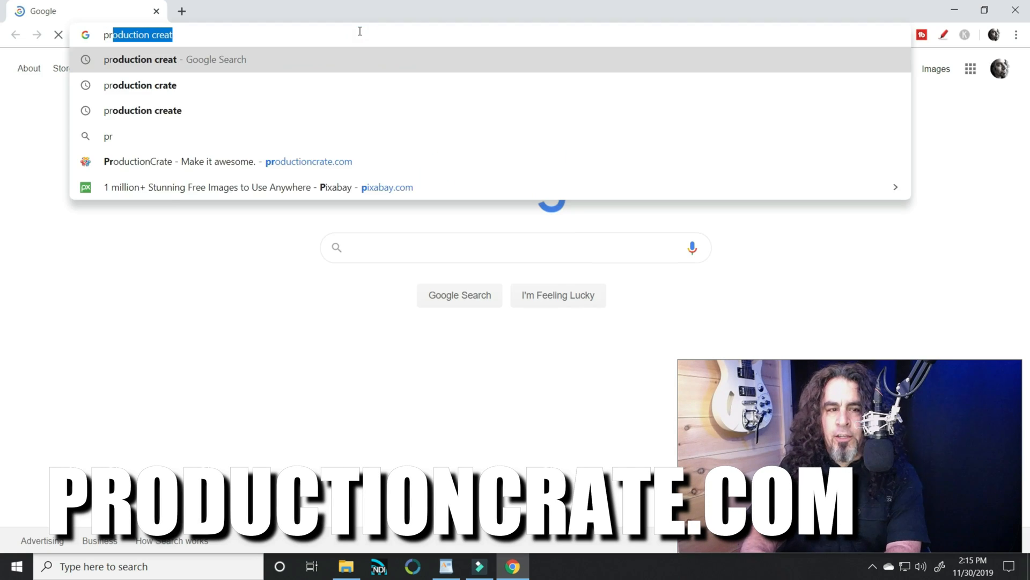
Step: Download the HD 1920 Floating Soap Bubbles 2 clip from ProductionCrate
{"action": "left_click", "coordinate": [308, 161]}
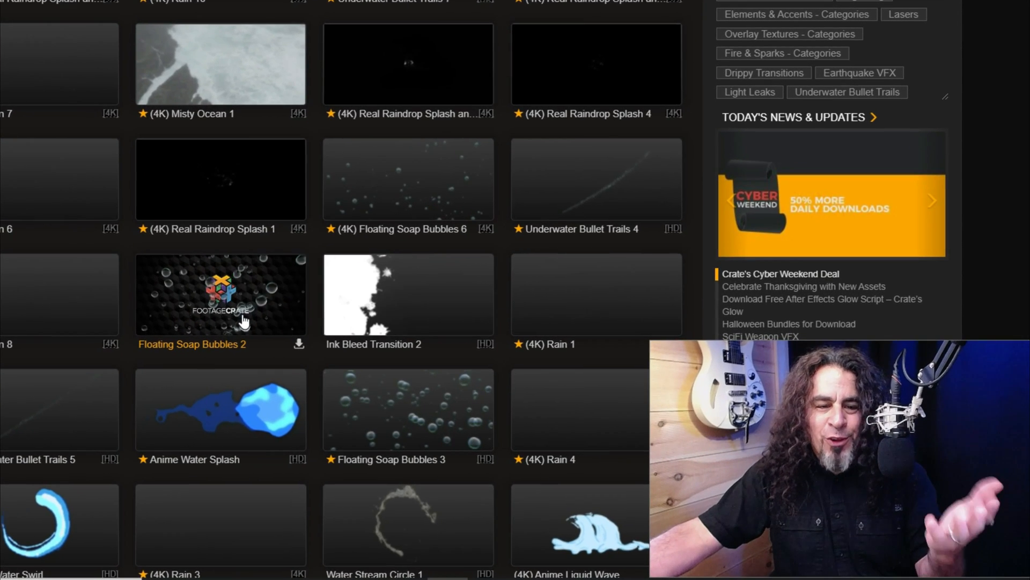
{"action": "left_click", "coordinate": [220, 294]}
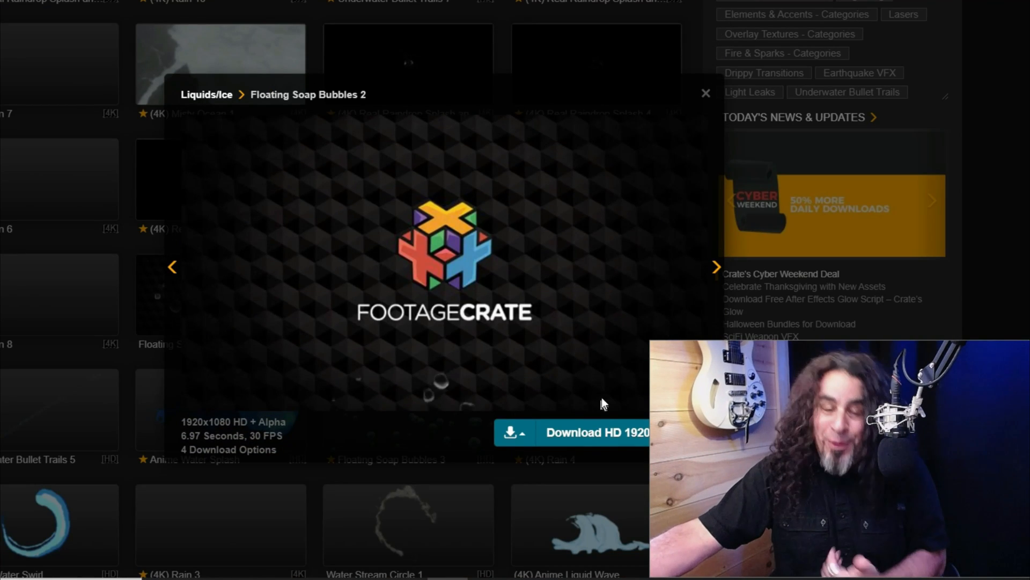
{"action": "left_click", "coordinate": [515, 431]}
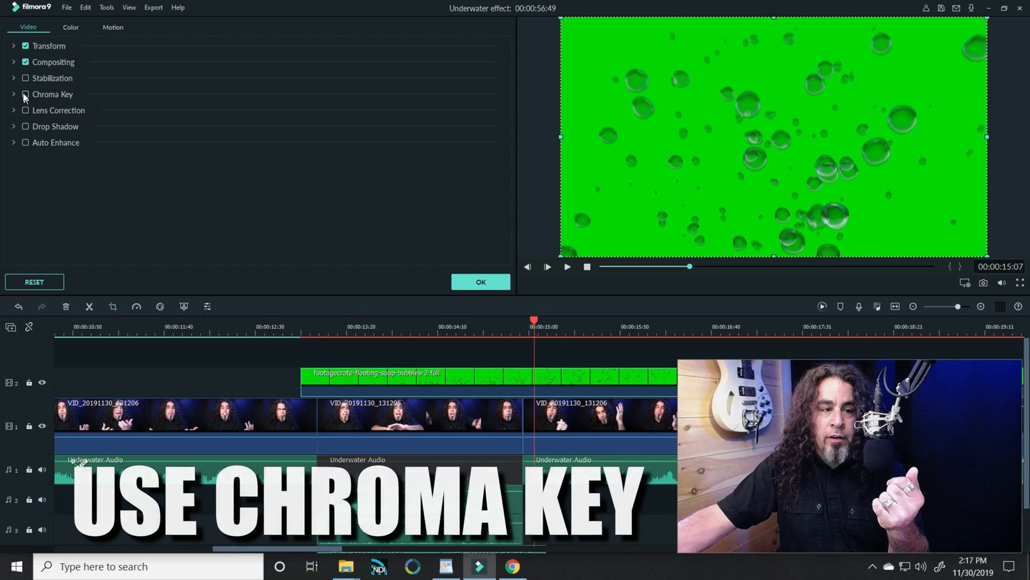
Step: Key out the bubbles clip's green background with Chroma Key and its eyedropper
{"action": "left_click", "coordinate": [25, 94]}
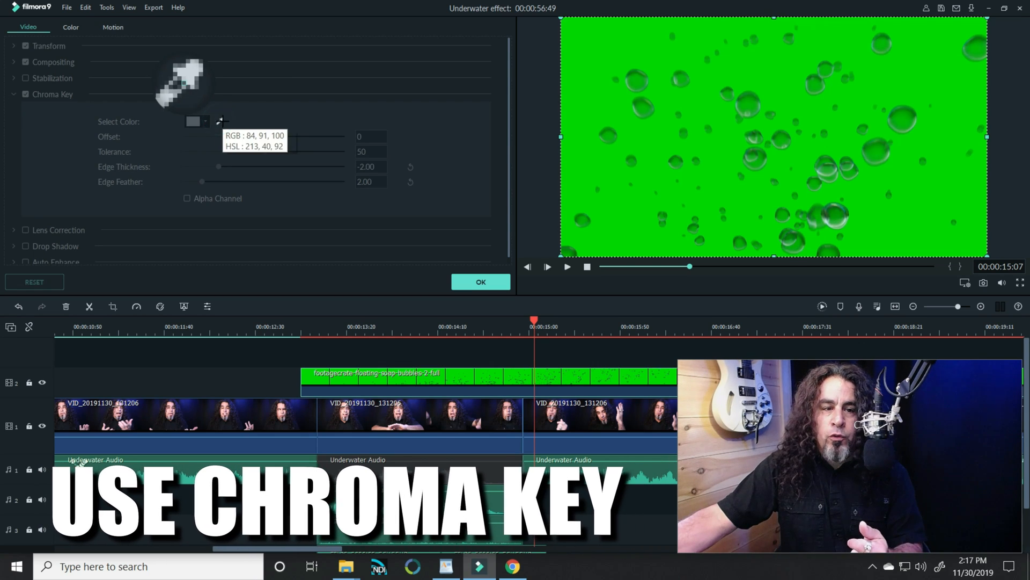
{"action": "left_click", "coordinate": [589, 71]}
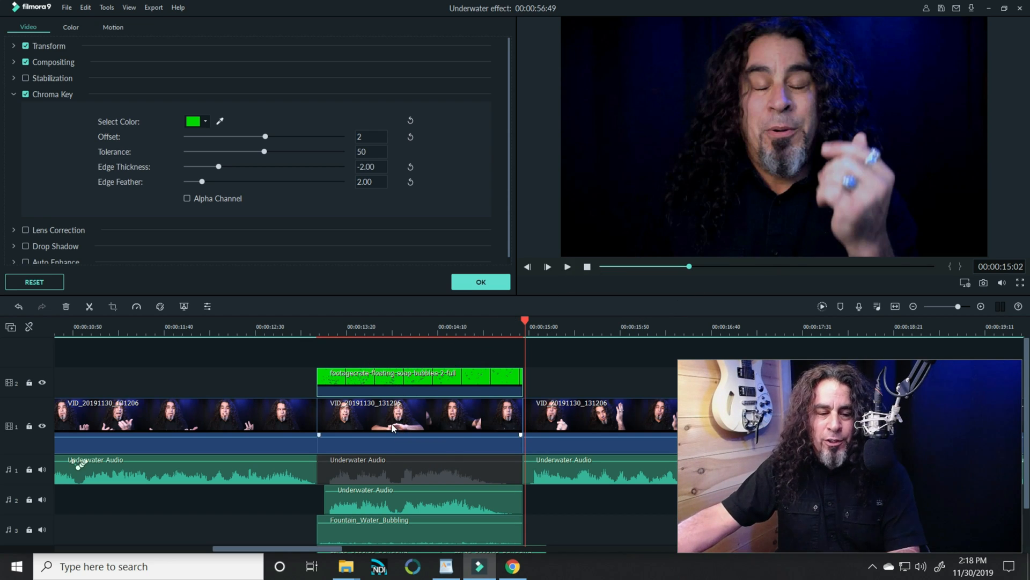
Step: Browse the 3D LUT presets in the Color settings (contrast 11, saturation 10, brightness −2)
{"action": "left_click", "coordinate": [71, 27]}
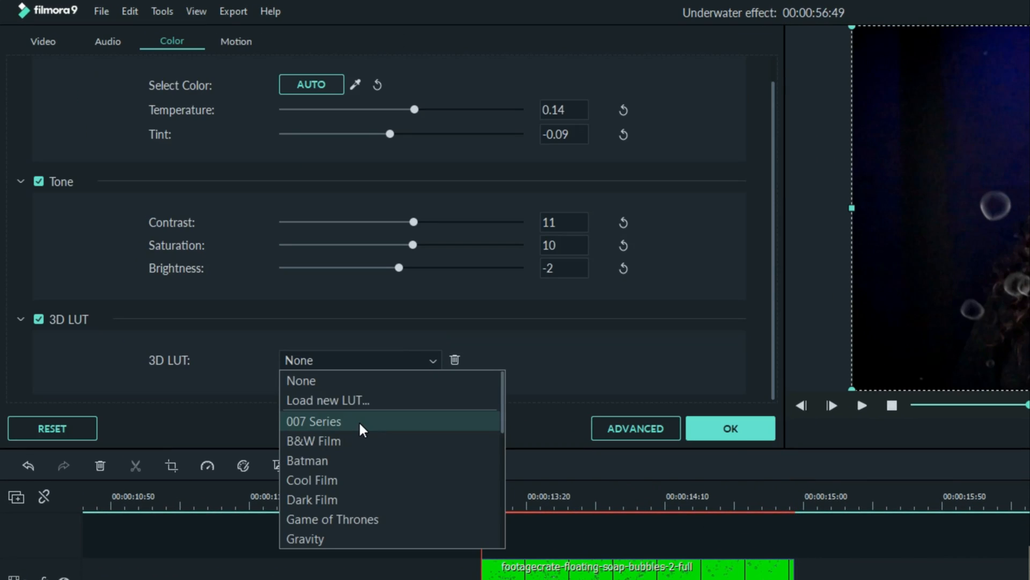
{"action": "scroll", "scroll_direction": "down", "scroll_amount": 3}
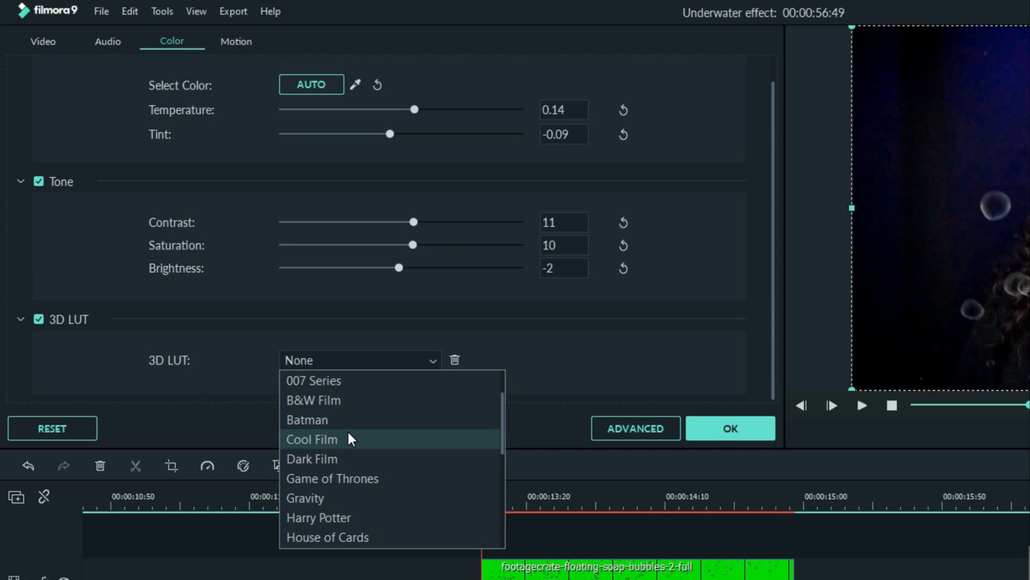